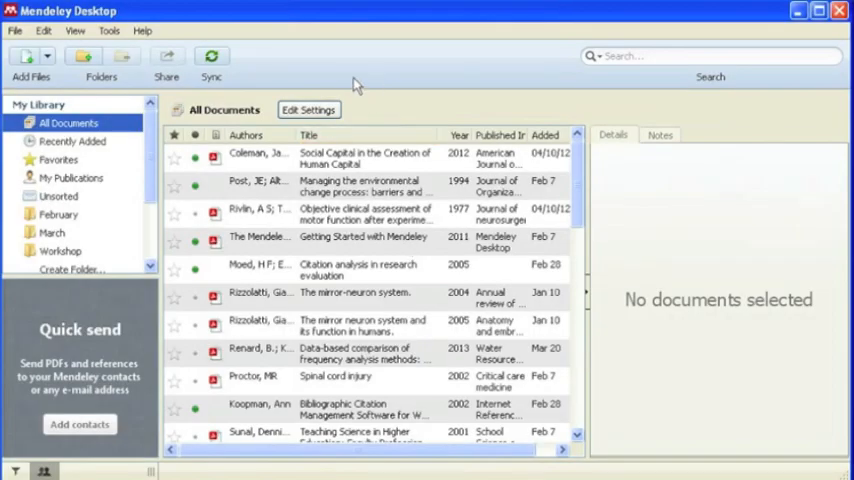
- Open the Tools menu showing the Install Web Importer and Word plugin options
click(111, 33)
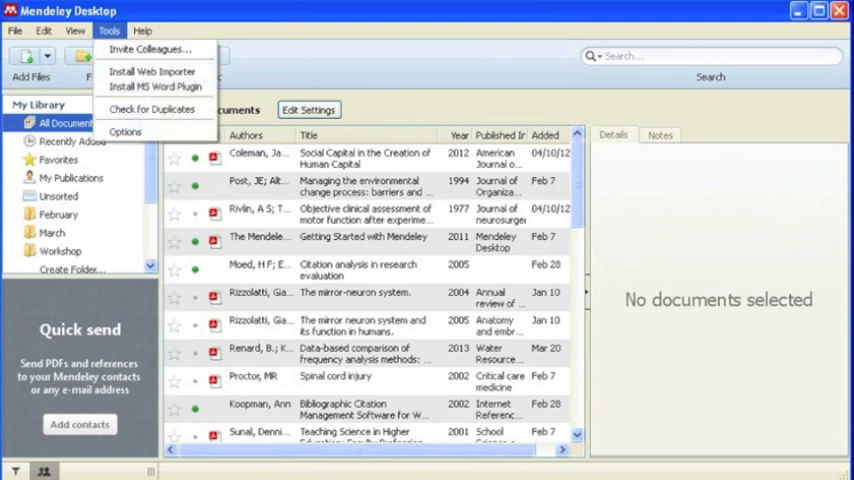
- Install the Web Importer by dragging IMPORT TO MENDELEY onto the Firefox bookmarks toolbar
click(151, 71)
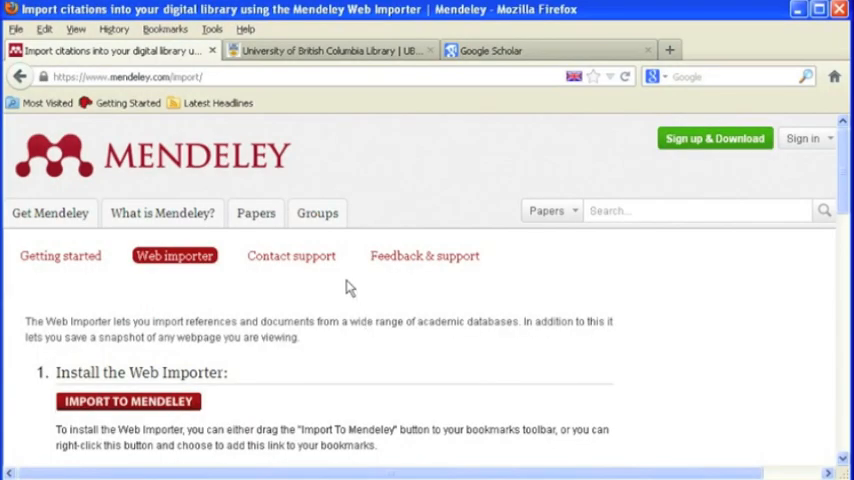
mouse_move(412, 204)
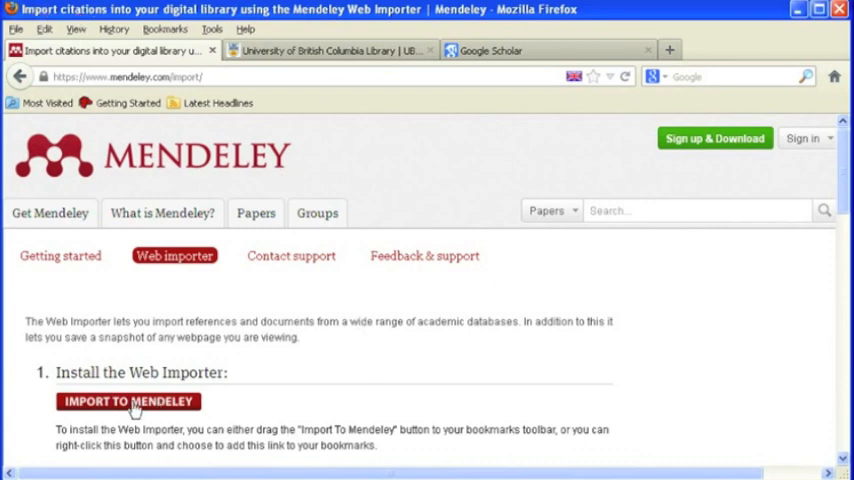
drag(128, 401, 368, 110)
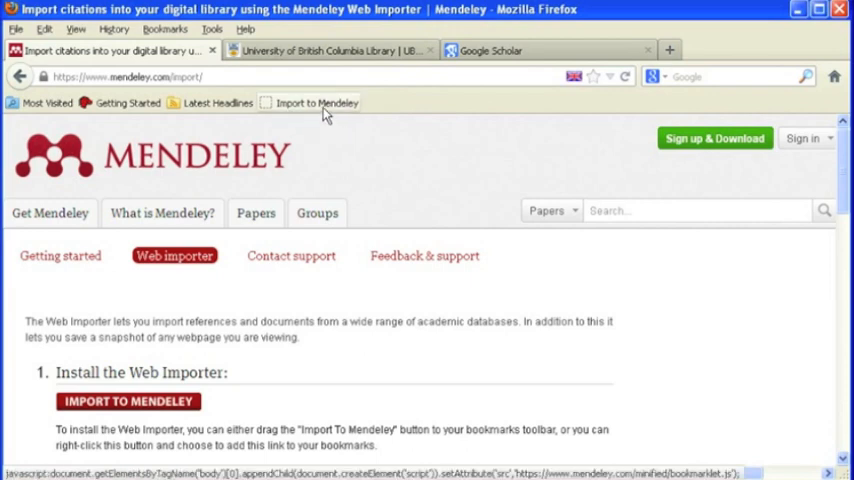
scroll(down, 3)
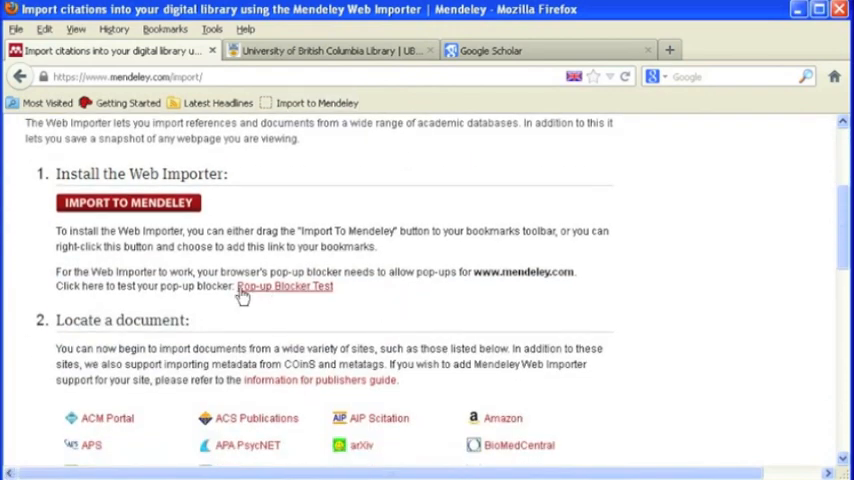
mouse_move(252, 291)
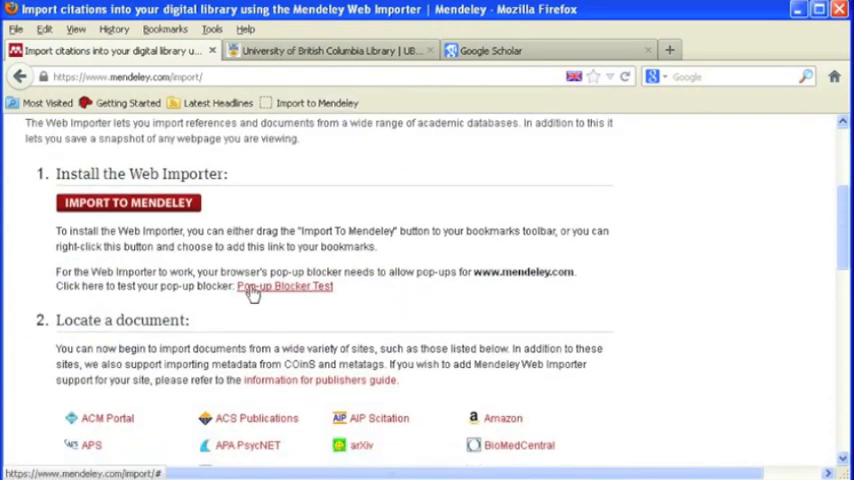
mouse_move(412, 180)
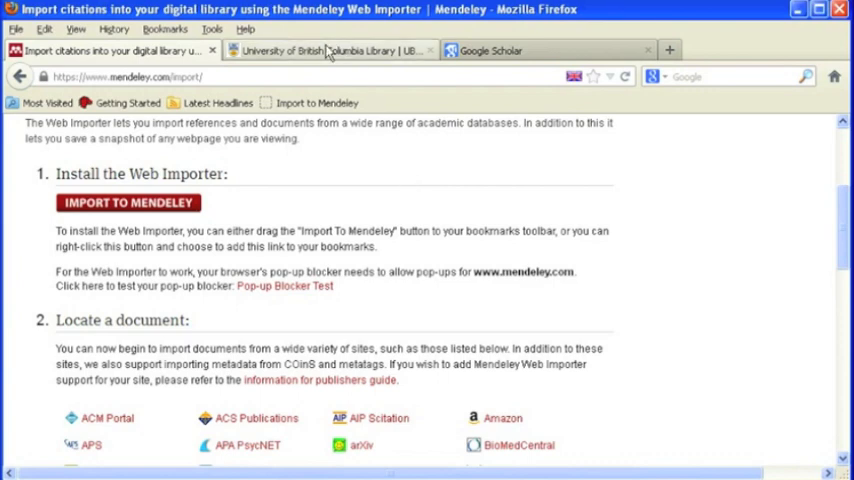
- Search UBC Library Summon for 'Citation Management' and browse the results
click(330, 50)
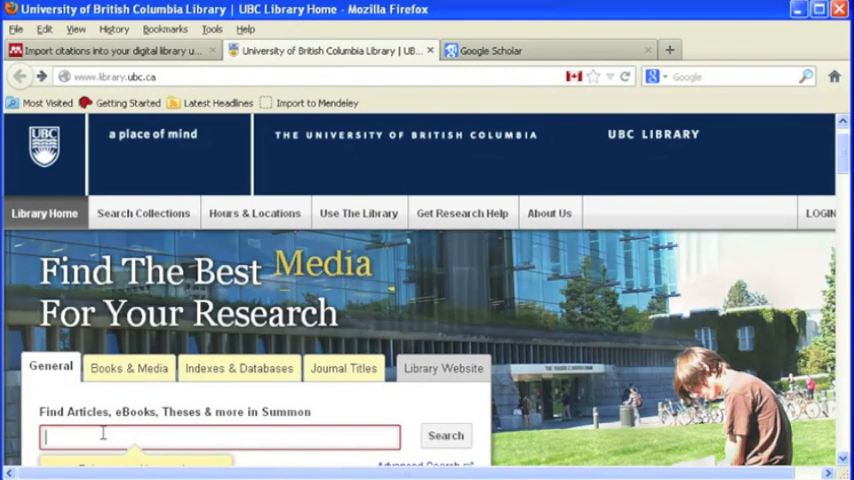
text(Citation Management)
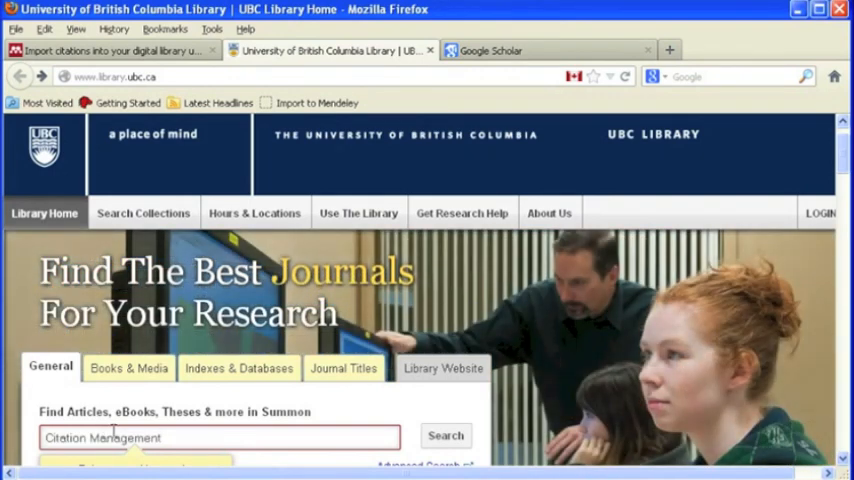
click(445, 434)
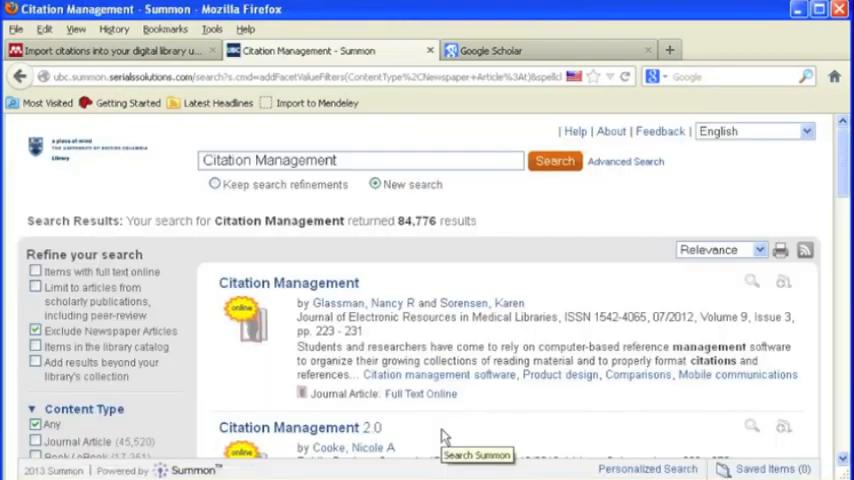
scroll(down, 3)
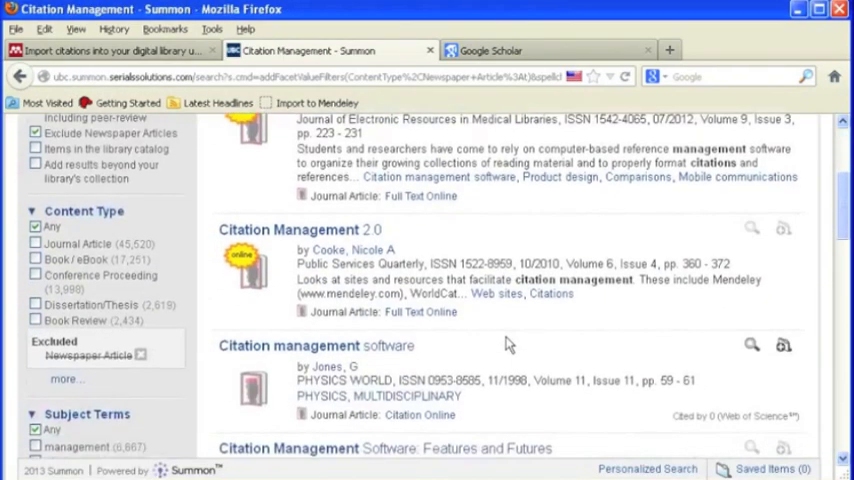
scroll(down, 3)
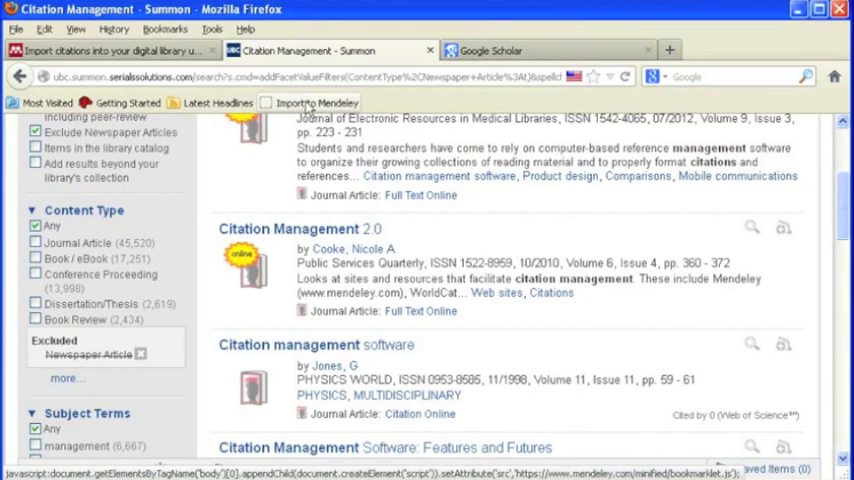
- Import the first 'Citation Management' result with the Import to Mendeley bookmarklet
click(333, 102)
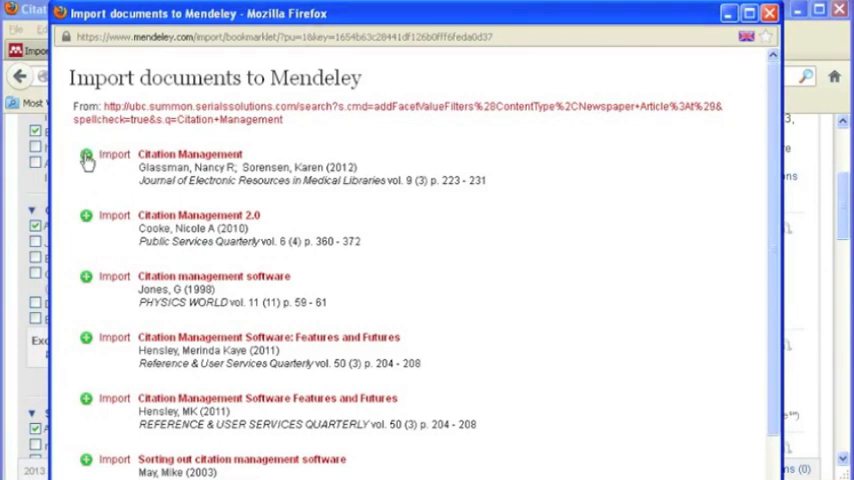
click(91, 158)
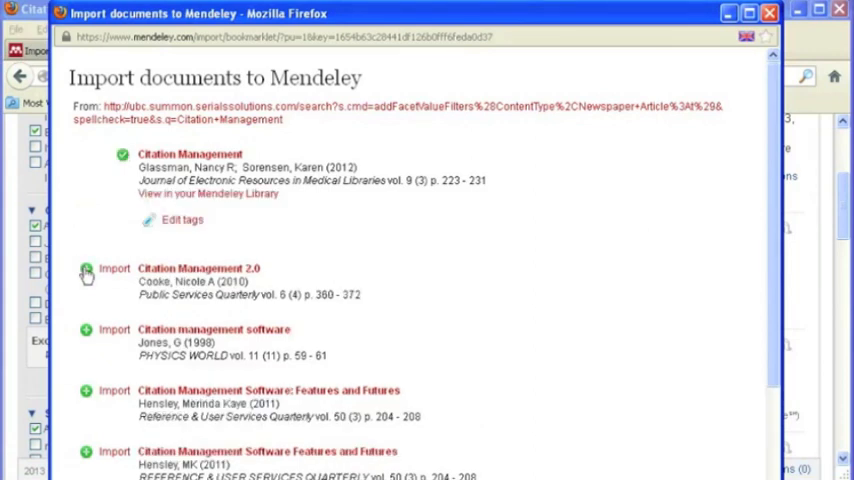
click(97, 267)
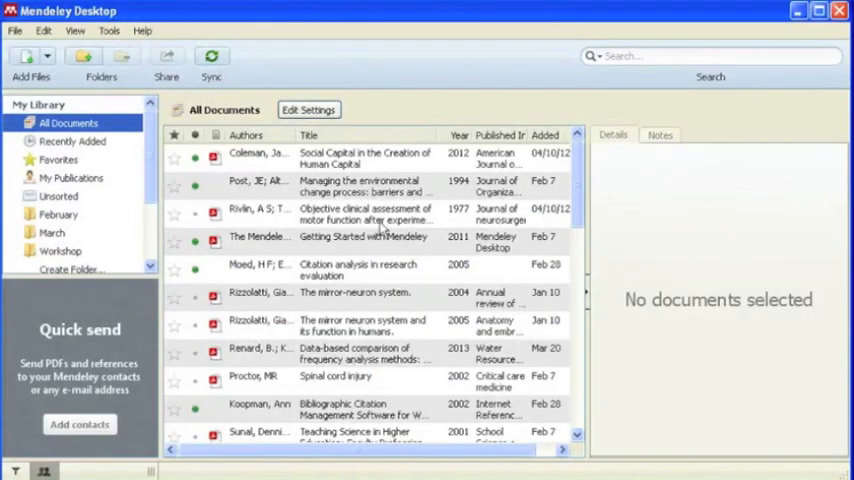
- Sync the library and view Recently Added to see the Glassman and Sorensen article
click(210, 56)
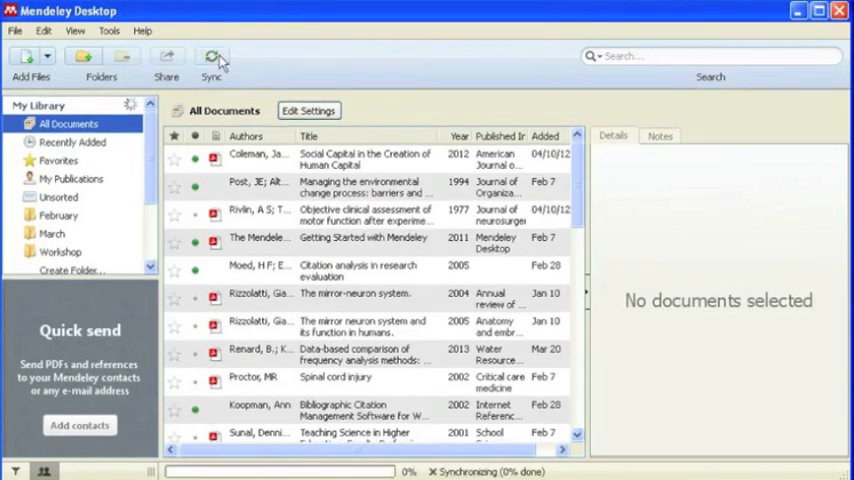
click(210, 56)
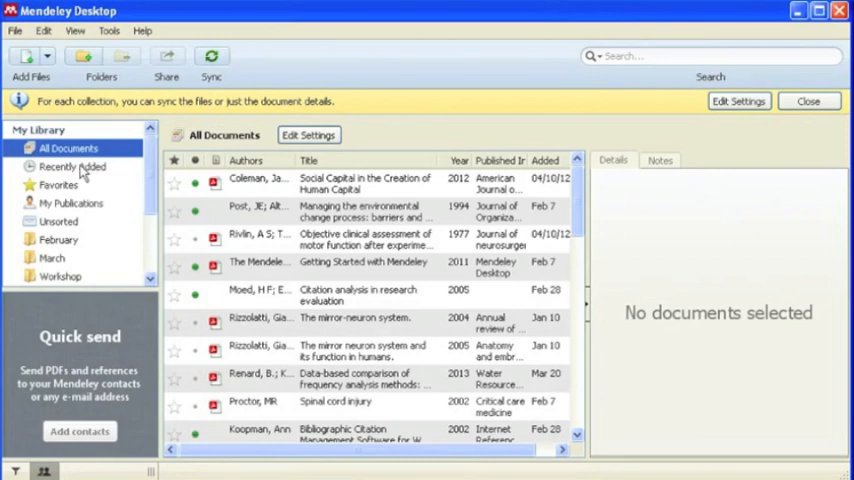
click(77, 166)
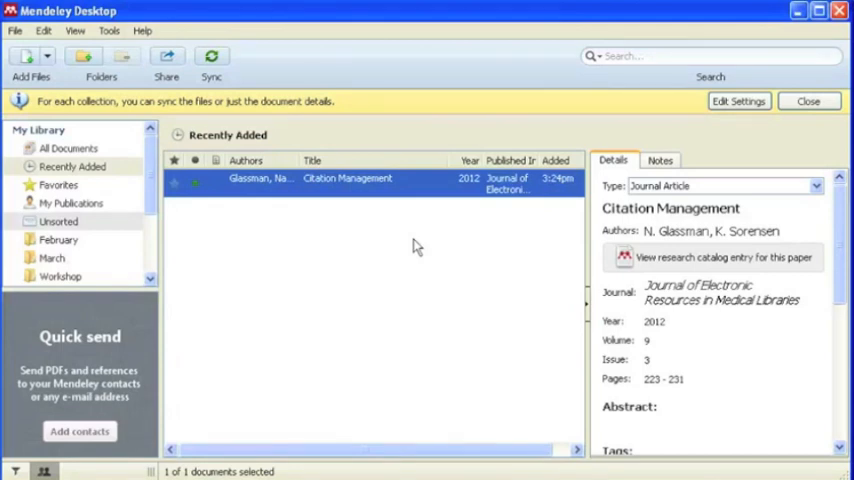
mouse_move(427, 240)
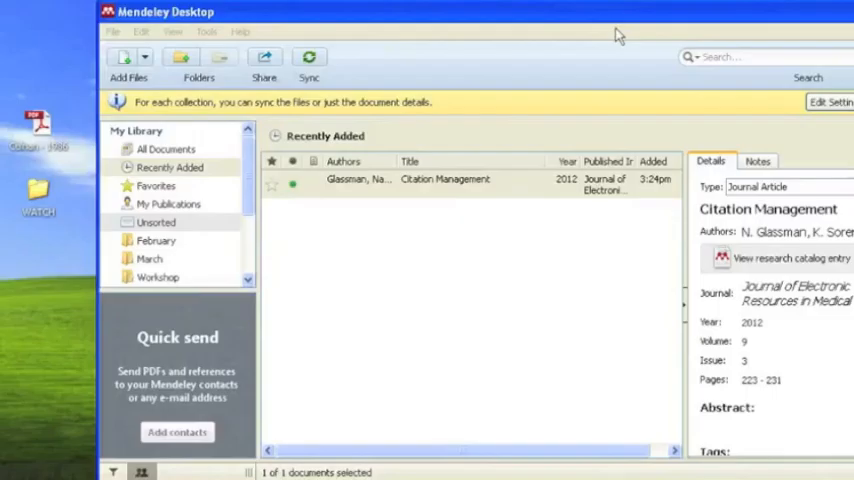
- Add Culnan's 2013 management information systems PDF from the desktop to the library
click(445, 179)
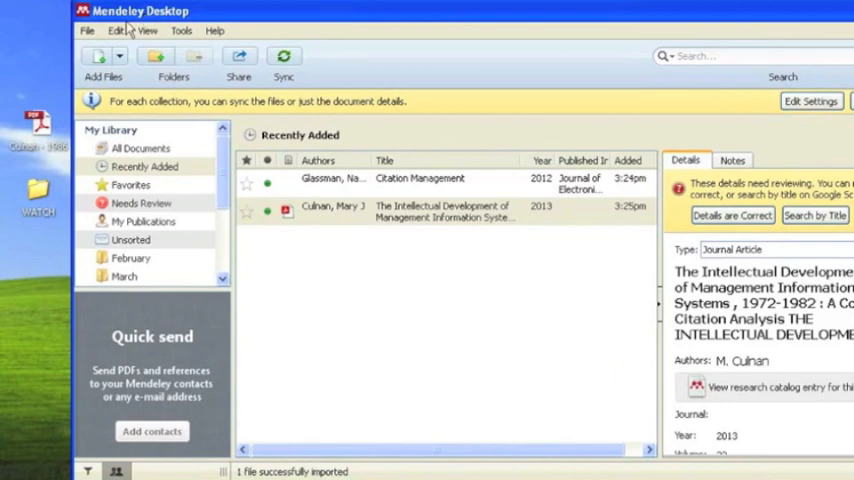
- Tick the desktop WATCH folder under Desktop in the Watched Folders settings
click(96, 31)
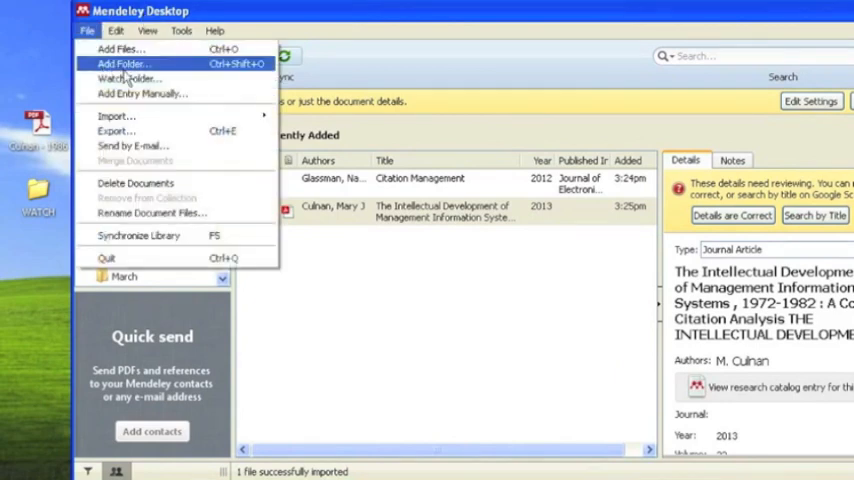
click(132, 79)
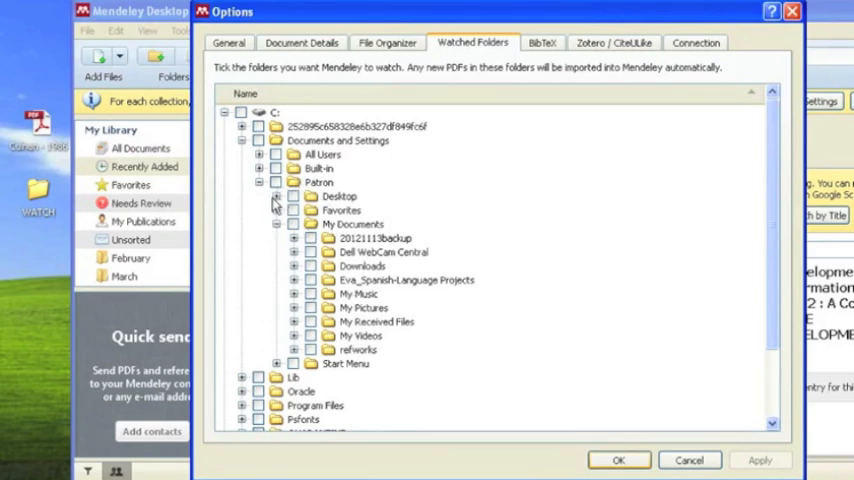
click(277, 196)
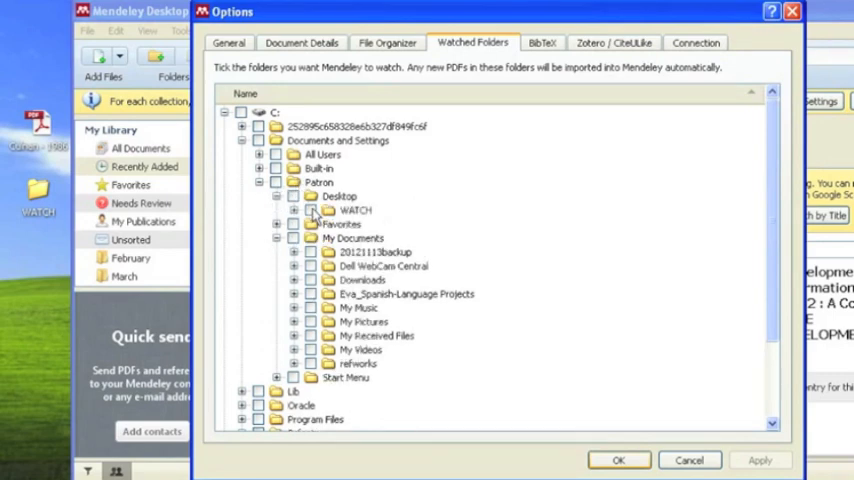
click(311, 210)
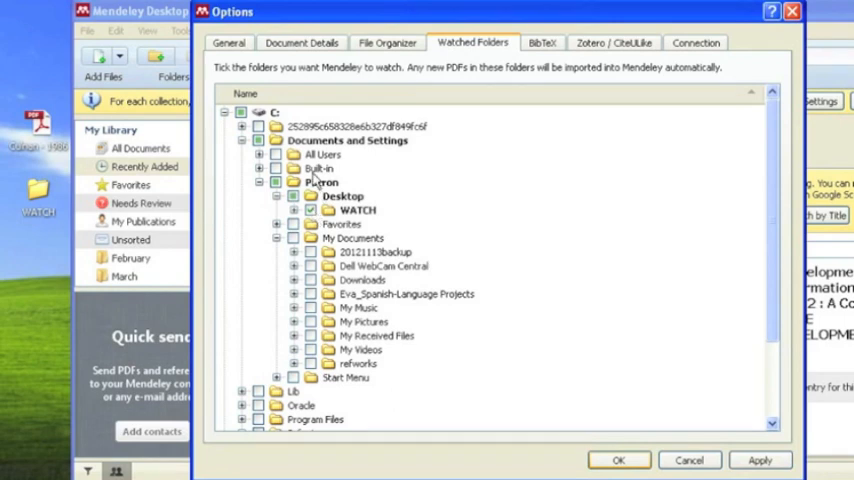